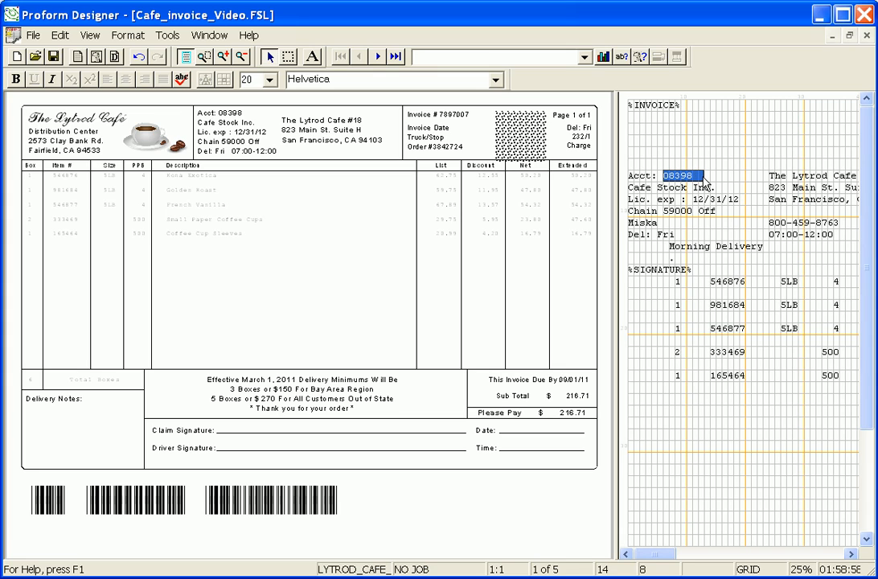
Bring up the context menu on the highlighted account number 08398 in the data pane
right_click(678, 175)
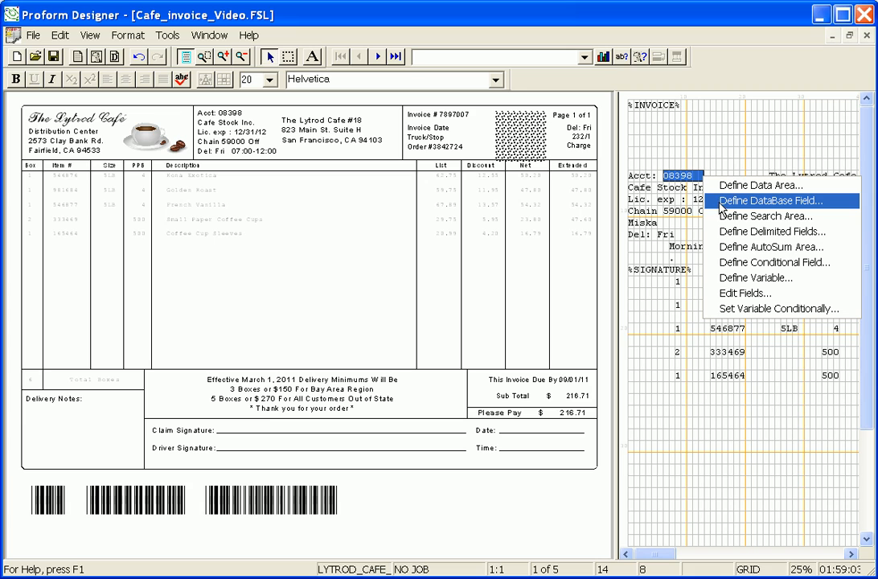
Define a database field named Account_No with its Bar Code type set to Code39
click(771, 200)
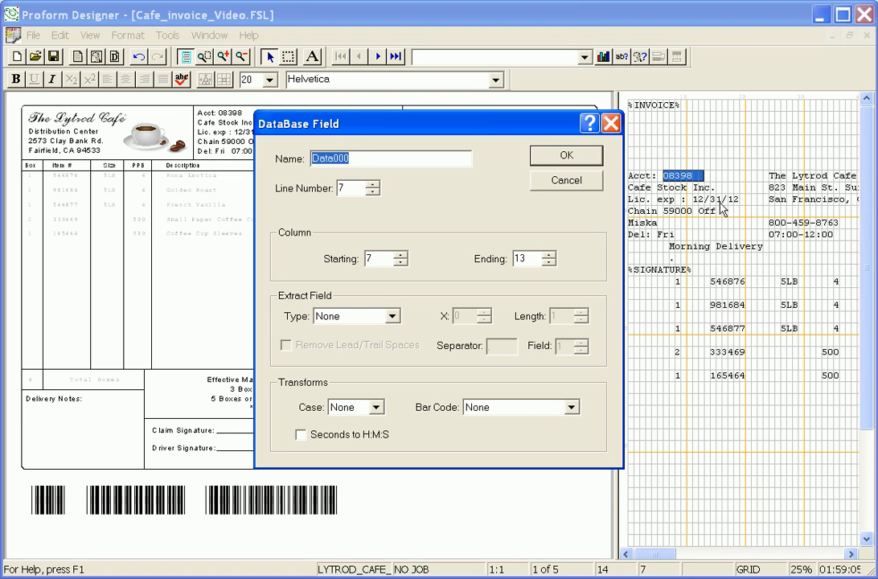
text(Account_No)
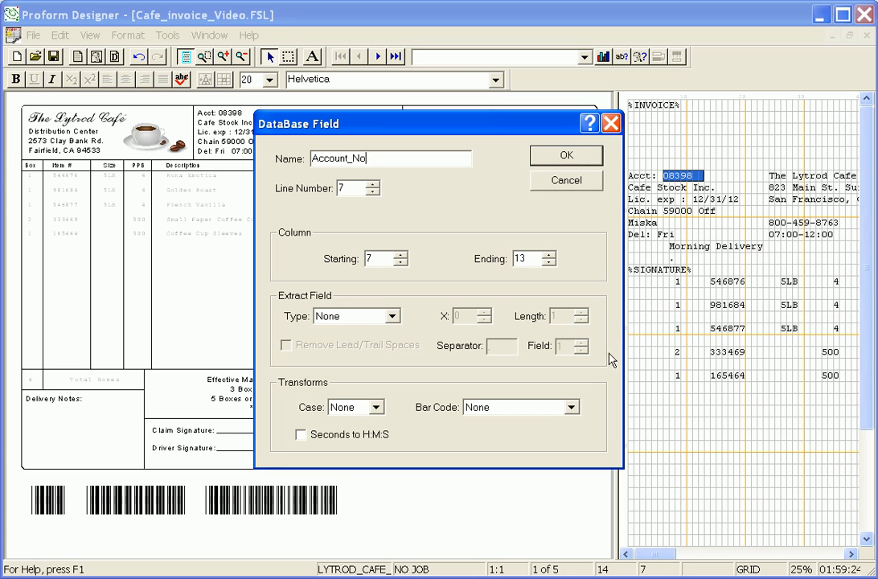
mouse_move(556, 434)
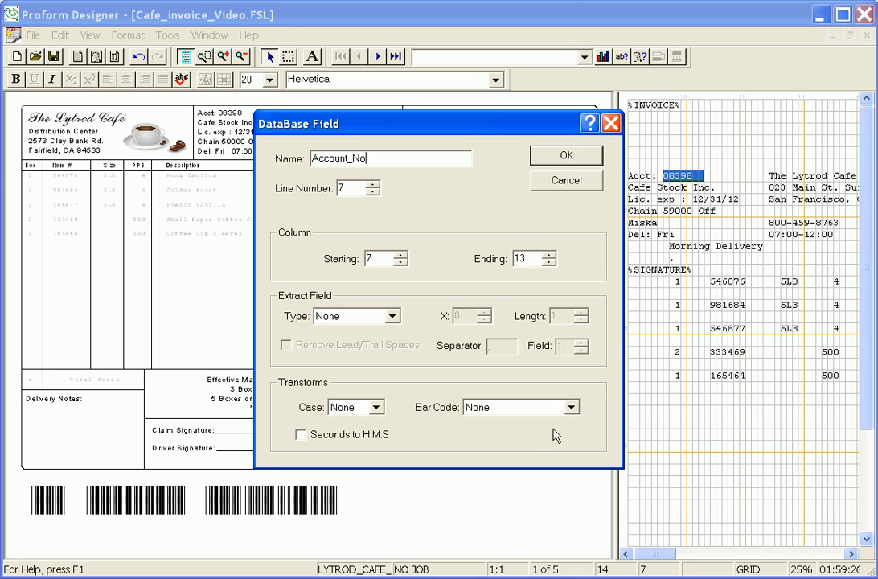
click(569, 406)
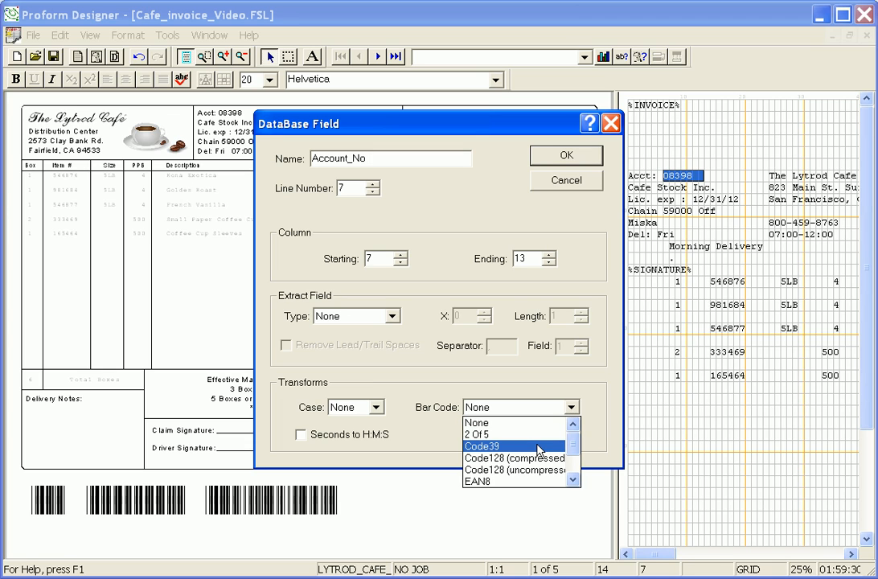
click(483, 445)
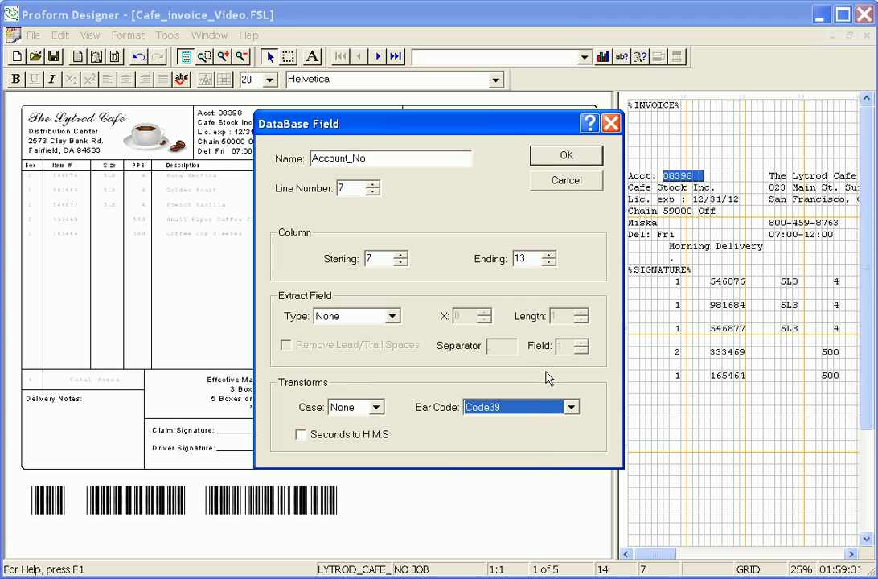
mouse_move(564, 241)
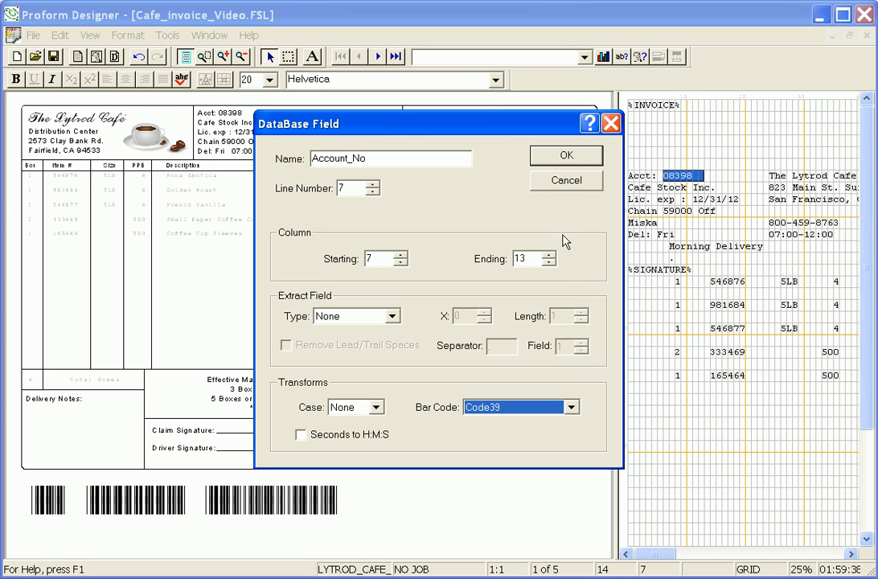
Confirm the Account_No field and pick it from the field dropdown for placement on the form
click(566, 154)
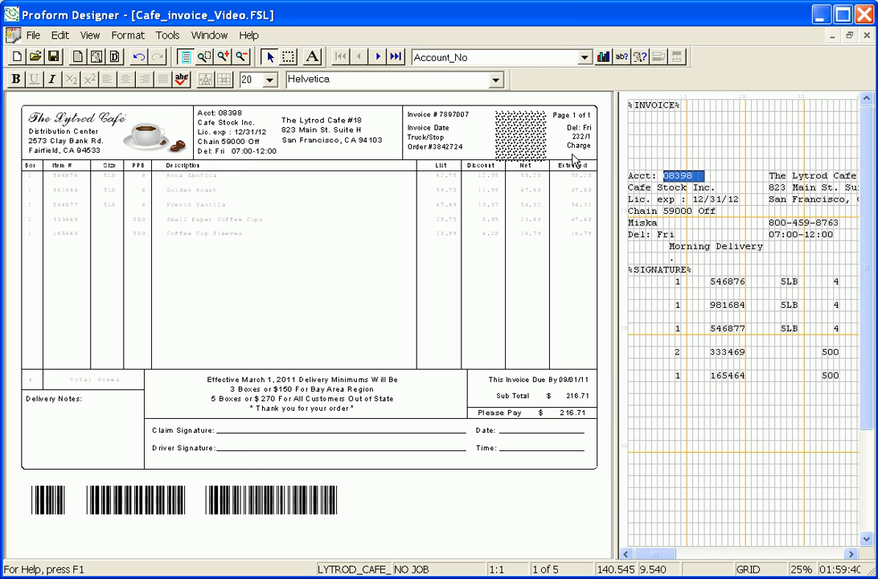
click(576, 58)
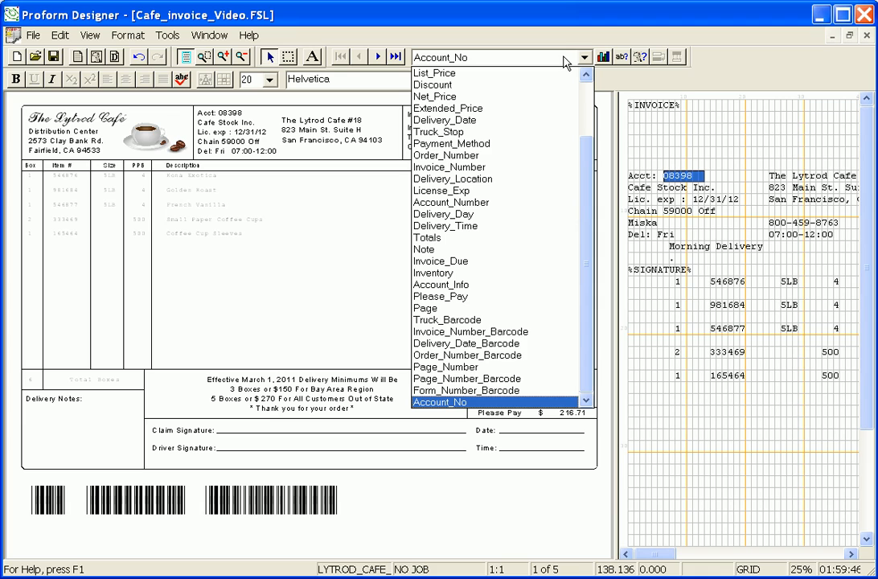
mouse_move(486, 402)
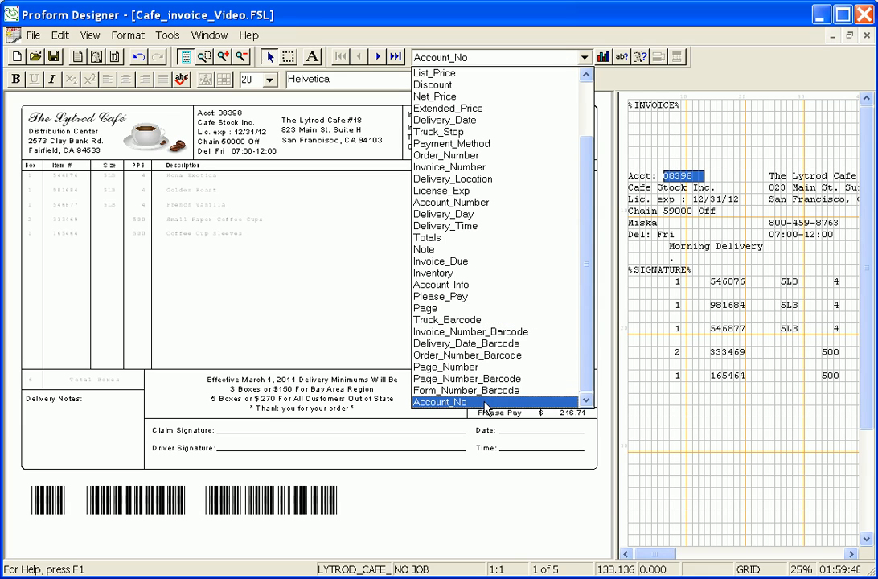
click(439, 402)
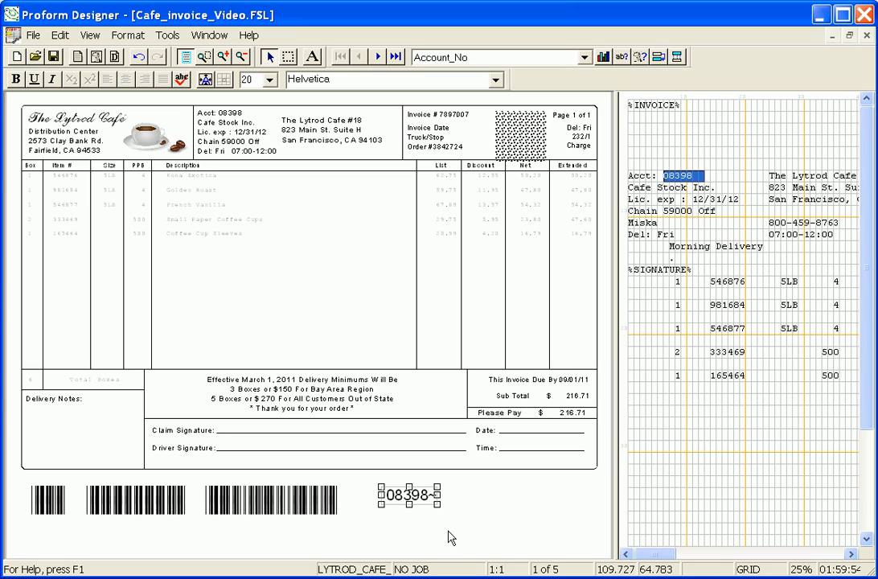
mouse_move(460, 371)
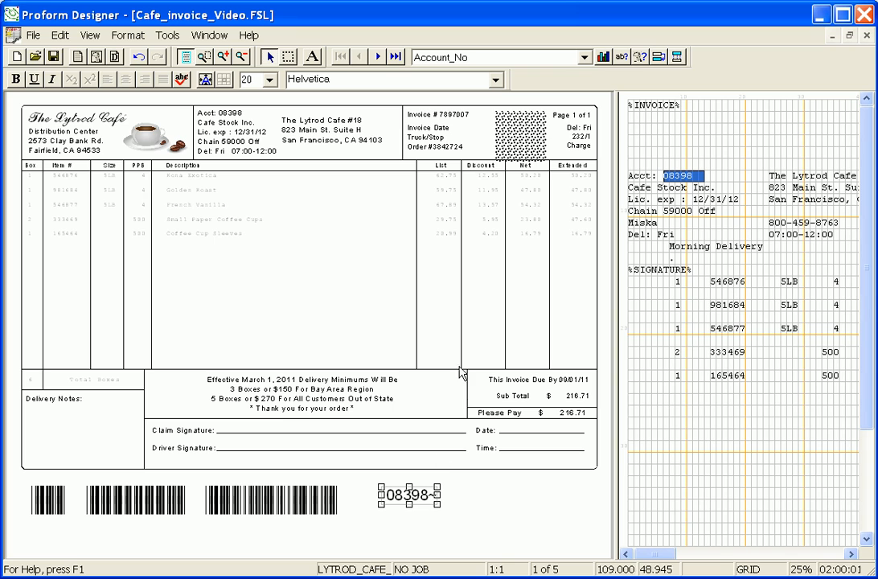
Set the Account_No element's font to the WASP 39 L barcode font
click(501, 79)
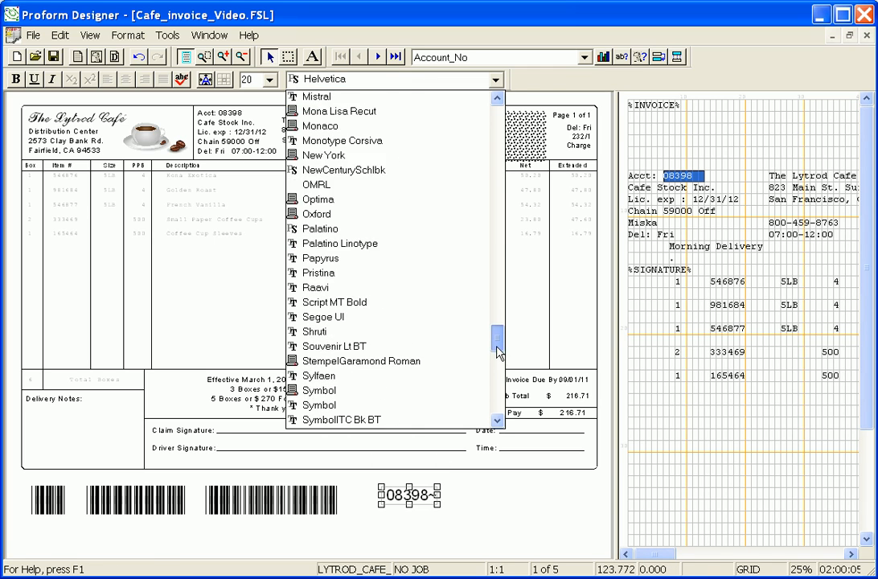
scroll(down, 3)
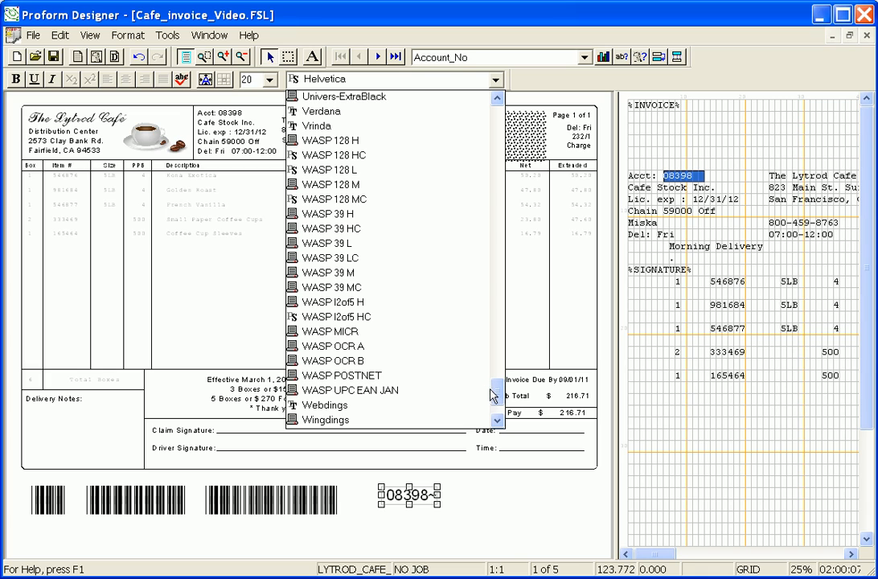
click(330, 242)
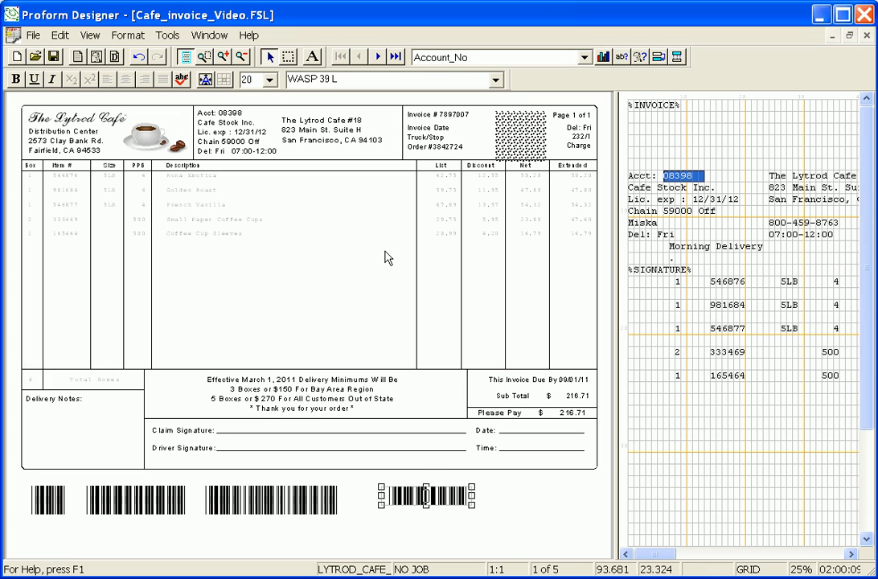
mouse_move(392, 262)
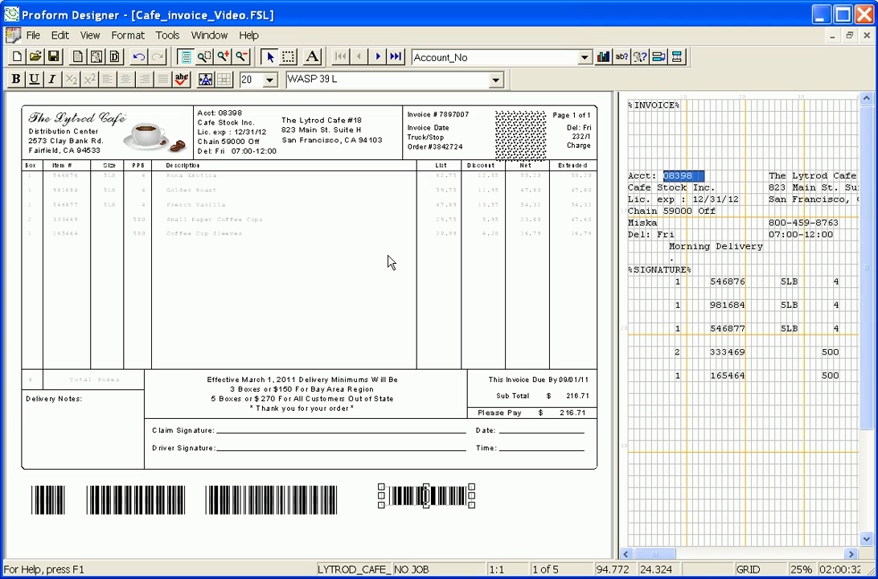
Step forward through invoice records 2 and 3 to confirm the barcode varies per account number
click(378, 56)
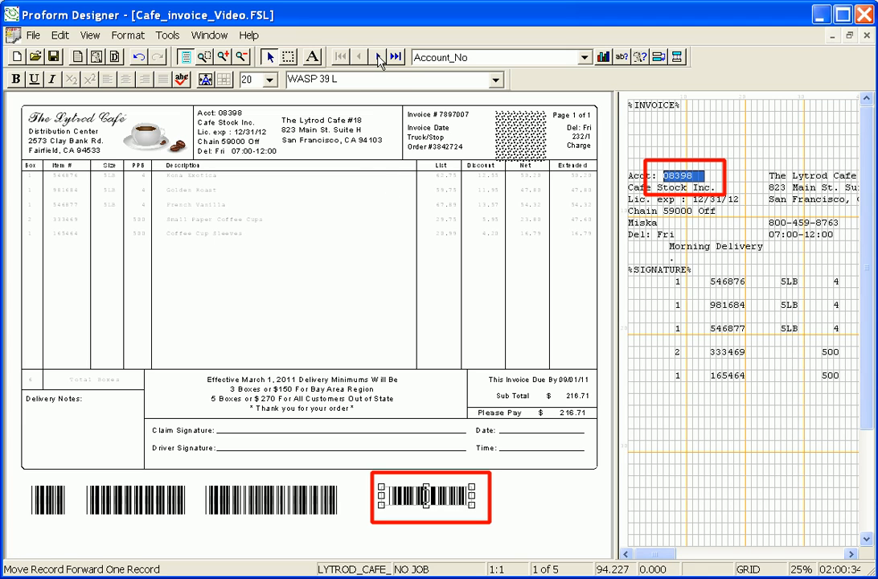
click(378, 56)
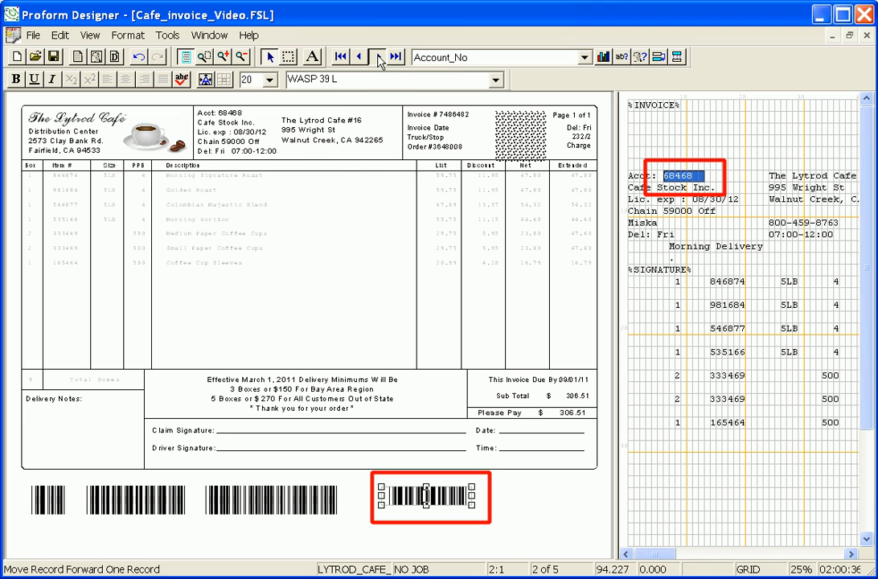
click(378, 57)
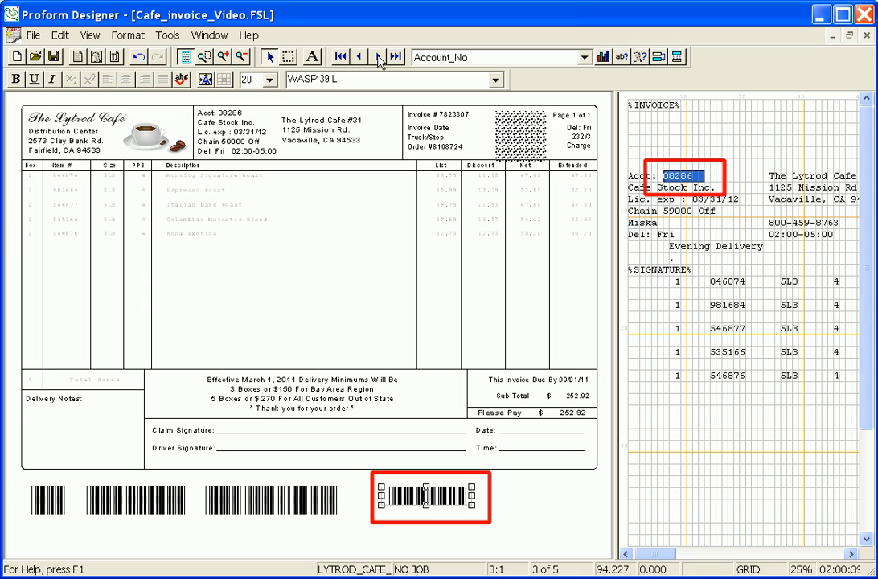